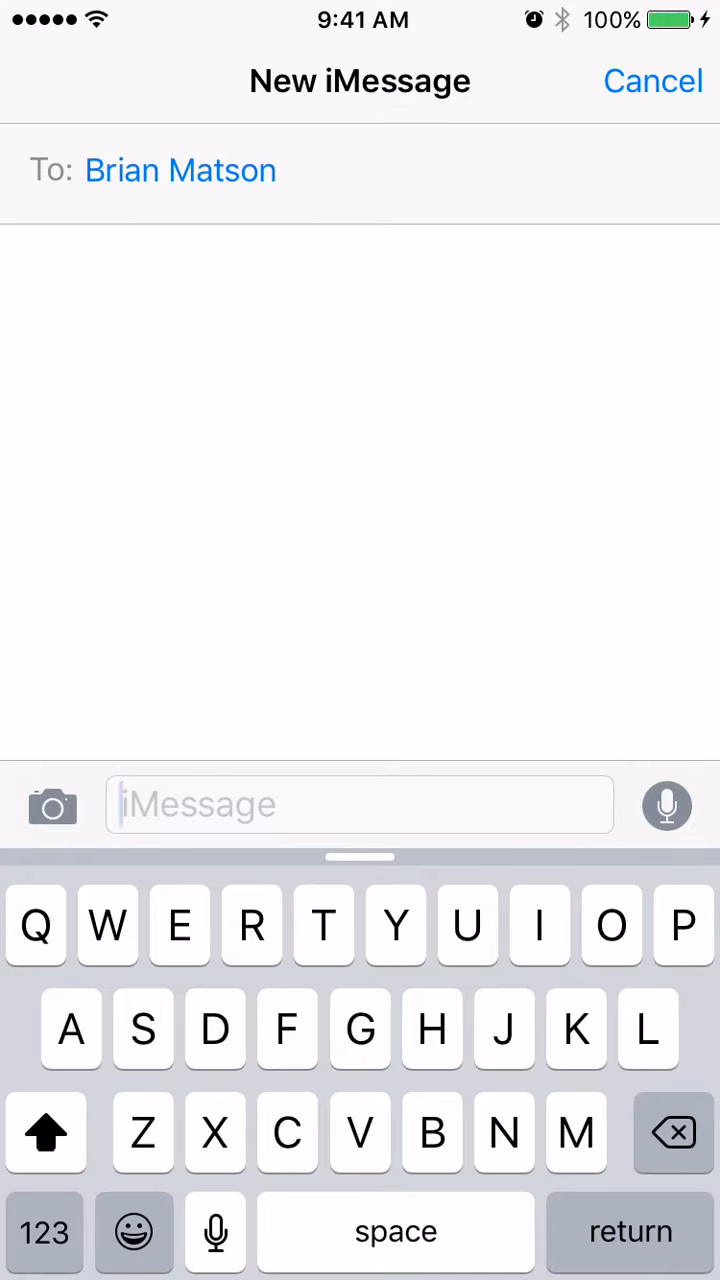
- Record a roughly 10-second voice memo and send it as an audio message in the conversation
left_click(666, 805)
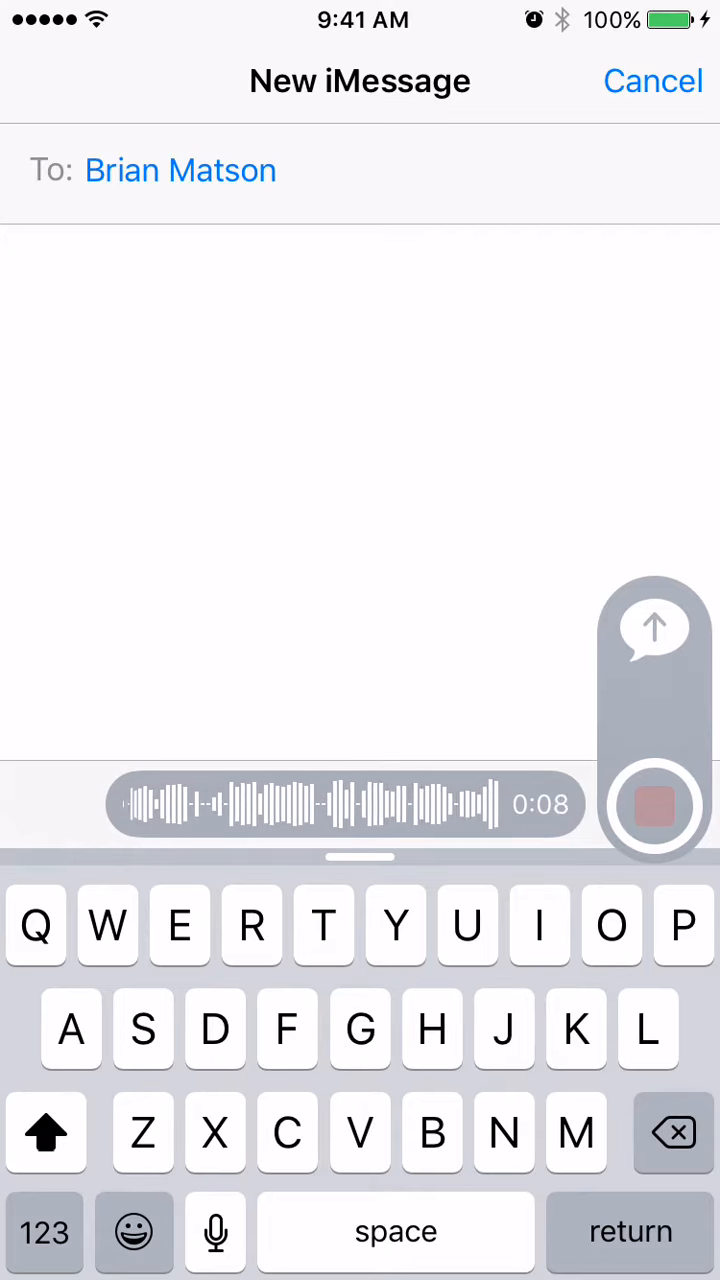
left_click(653, 805)
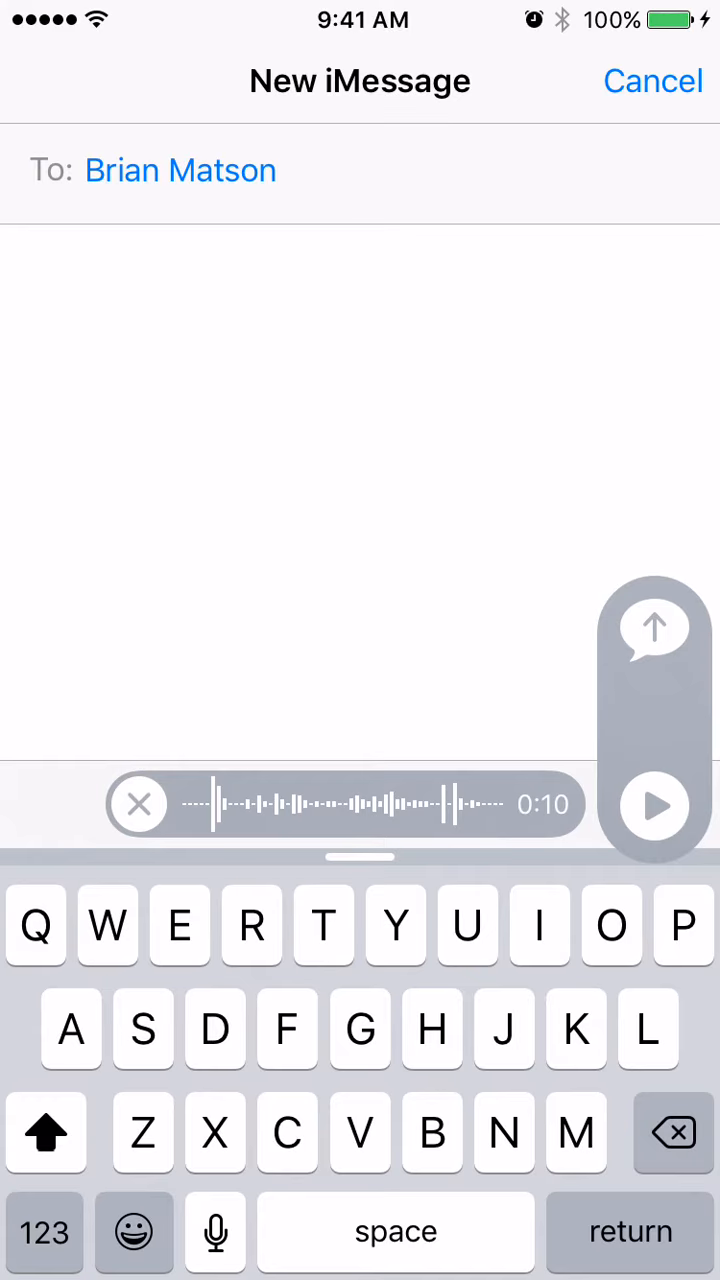
left_click(654, 628)
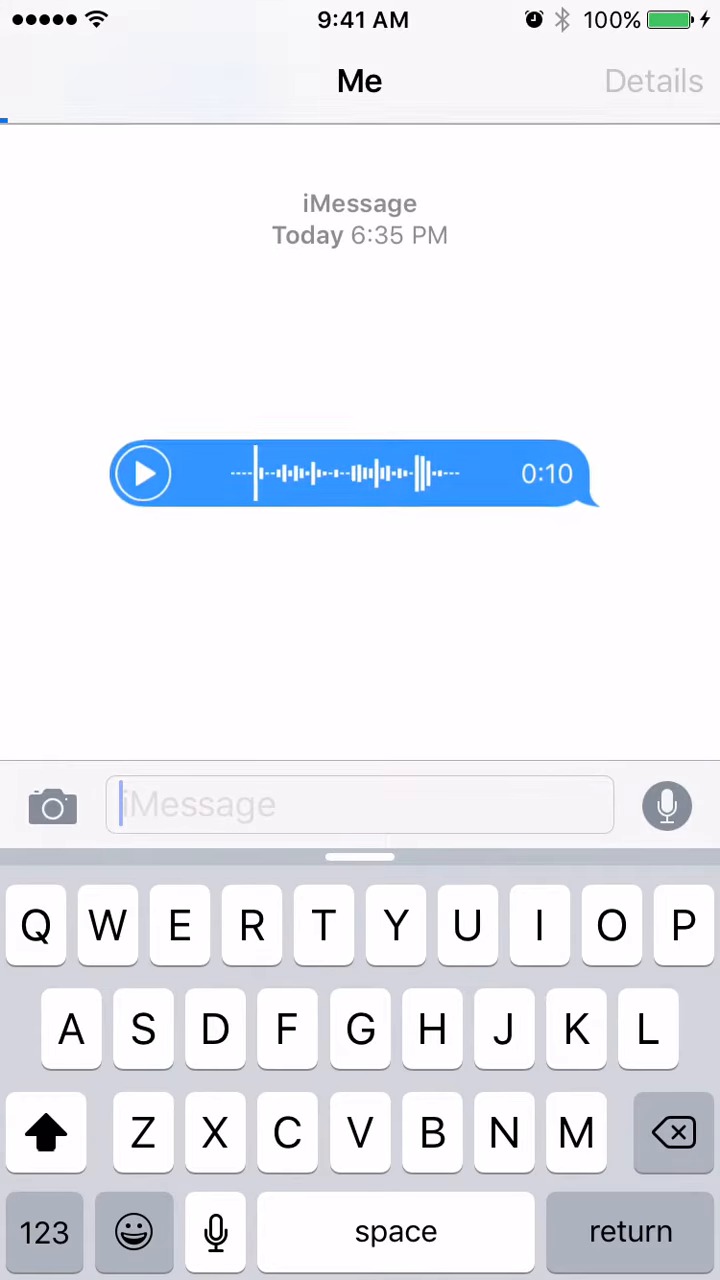